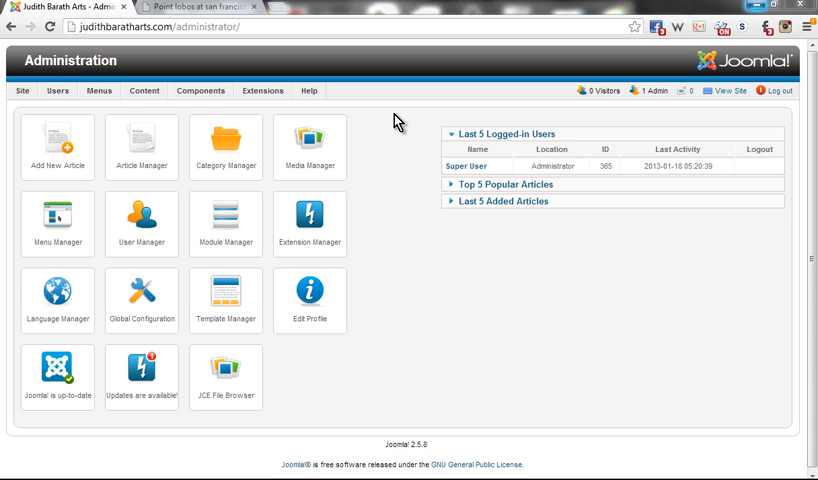
{"action": "mouse_move", "coordinate": [400, 118]}
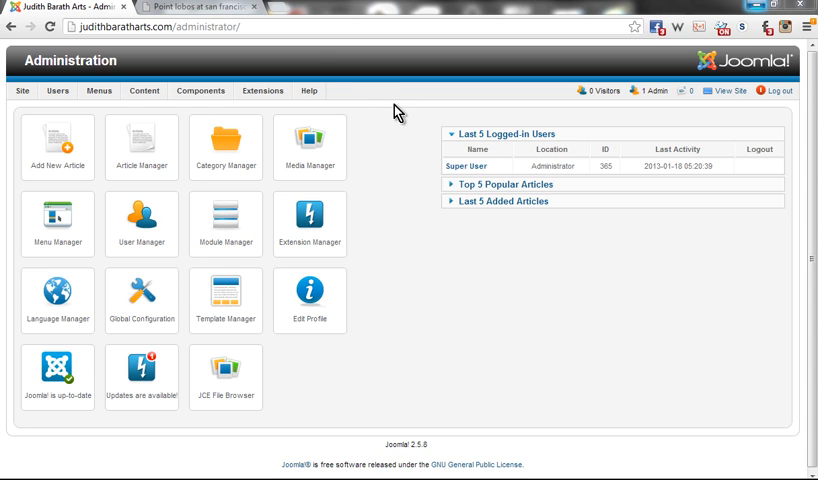
- Reach the FW Gallery Galleries list from the Components menu
{"action": "left_click", "coordinate": [200, 90]}
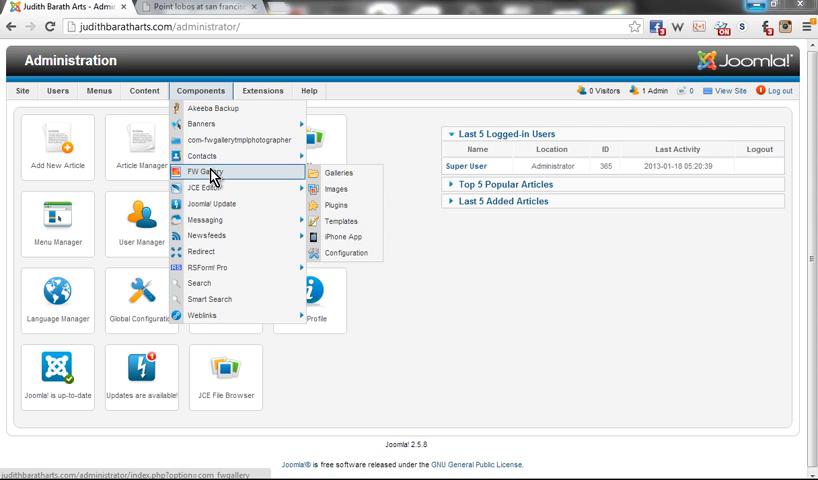
{"action": "left_click", "coordinate": [340, 172]}
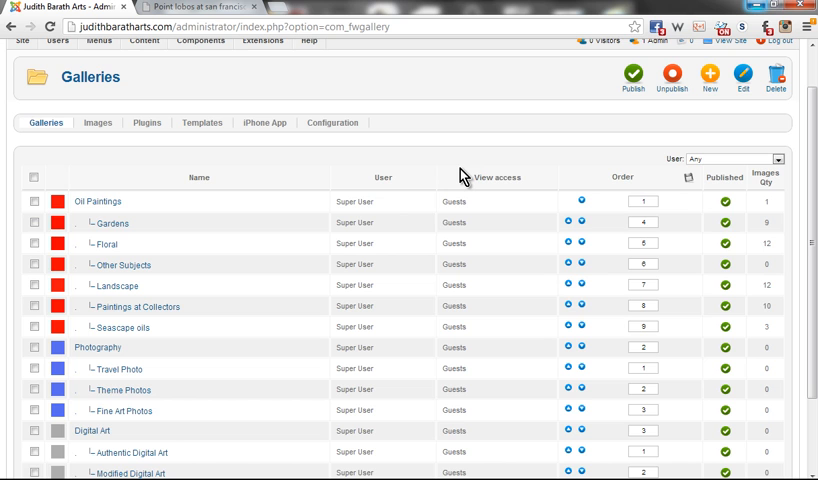
{"action": "mouse_move", "coordinate": [492, 158]}
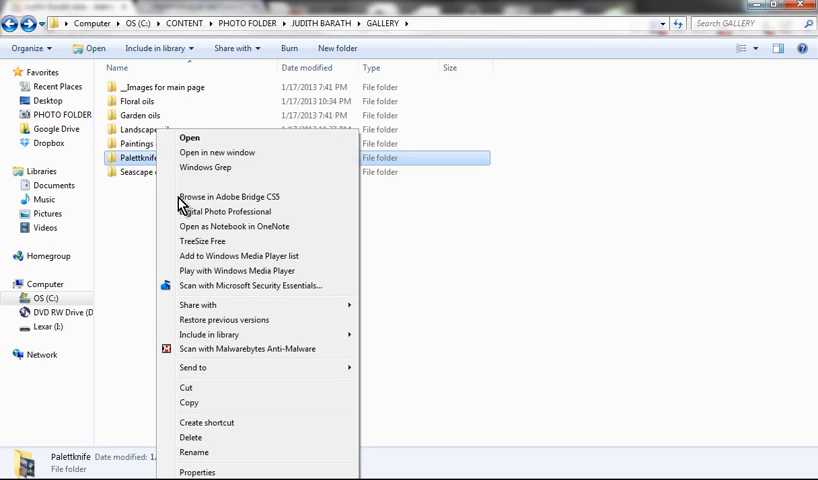
{"action": "left_click", "coordinate": [192, 452]}
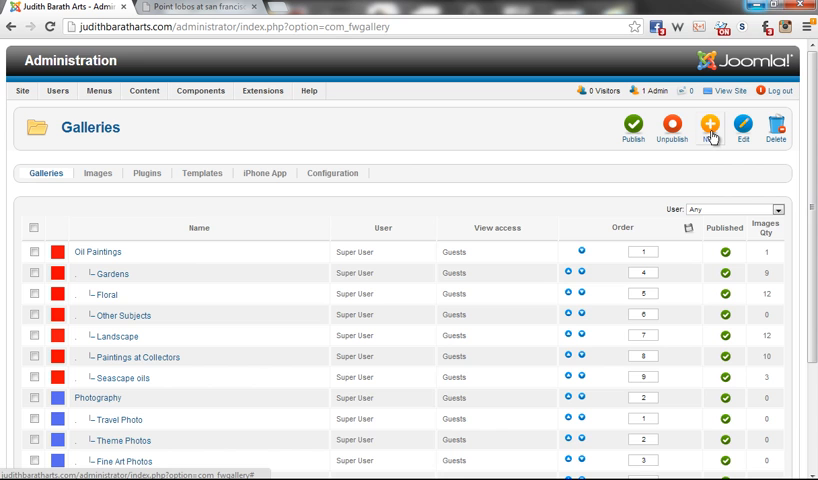
- Create a gallery named 'Palettknife' with Oil Paintings as parent and save it
{"action": "left_click", "coordinate": [710, 130]}
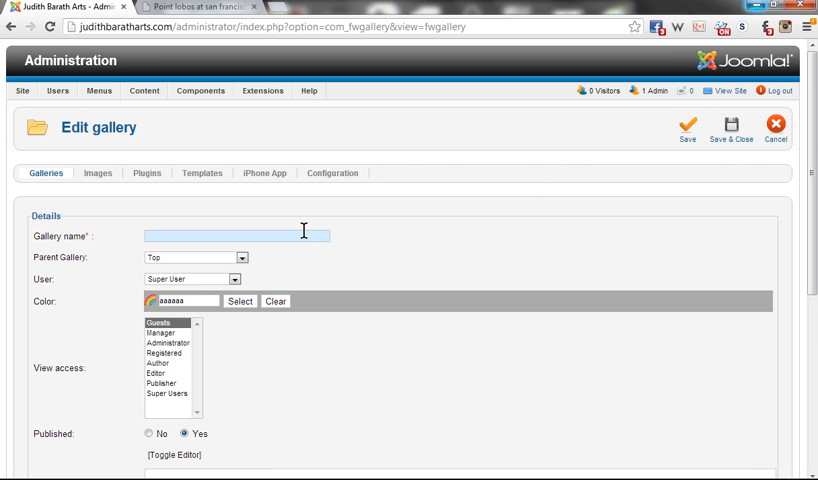
{"action": "type", "text": "Palettknife"}
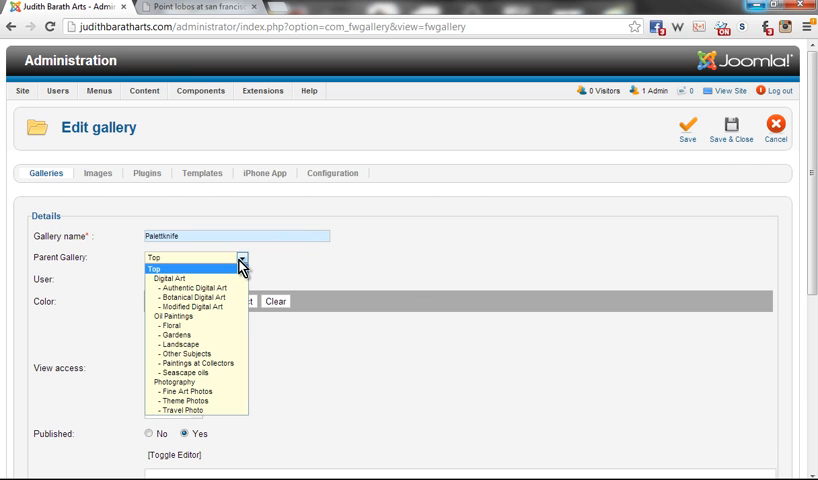
{"action": "mouse_move", "coordinate": [212, 300]}
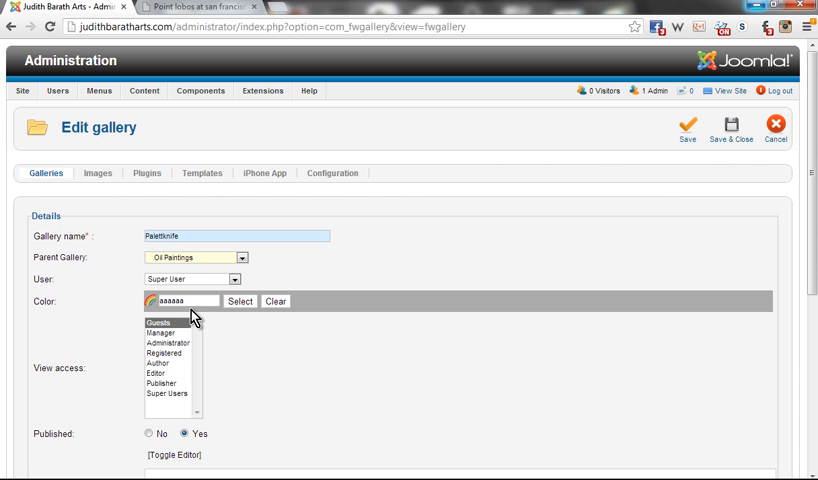
{"action": "left_click", "coordinate": [184, 300]}
{"action": "type", "text": "#ffffff"}
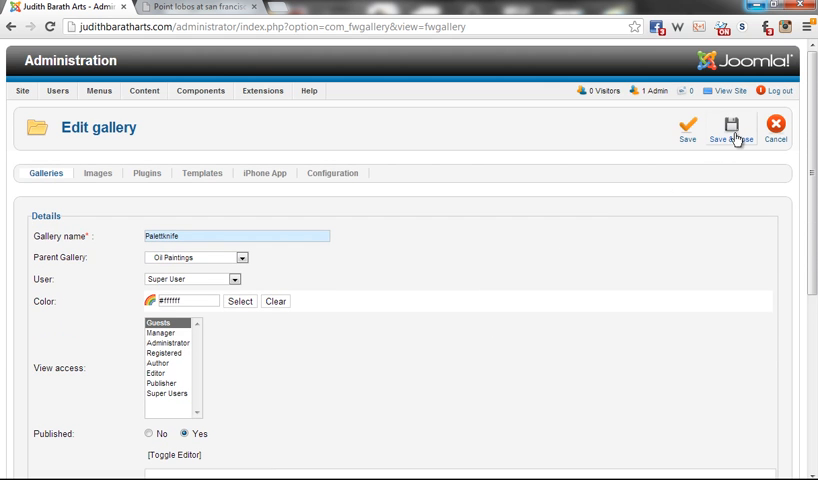
{"action": "left_click", "coordinate": [728, 128]}
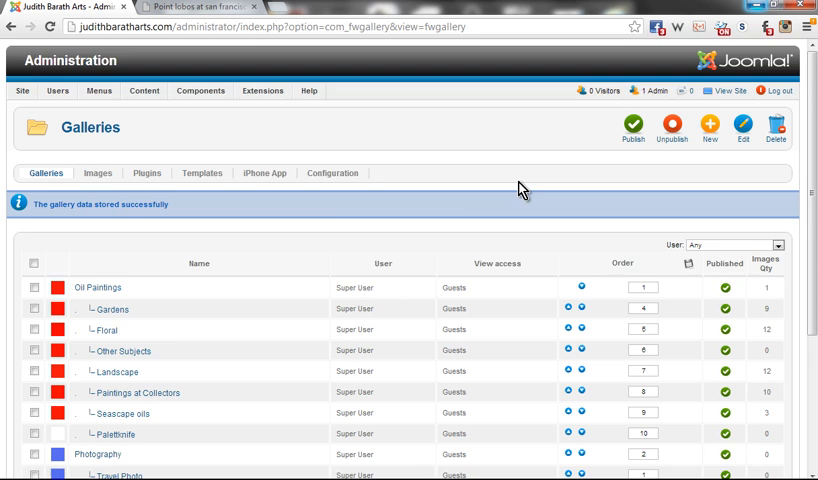
- Pick a red shade as the Palettknife gallery's colour and save it
{"action": "scroll", "scroll_direction": "down", "scroll_amount": 3}
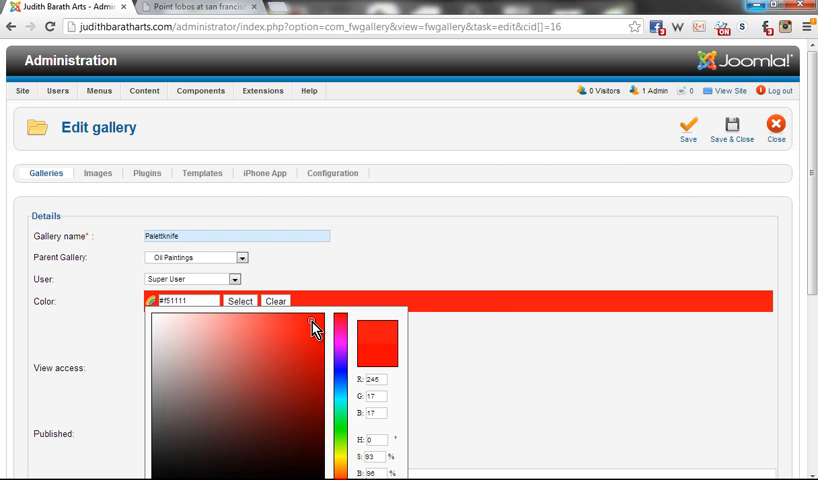
{"action": "left_click", "coordinate": [688, 128]}
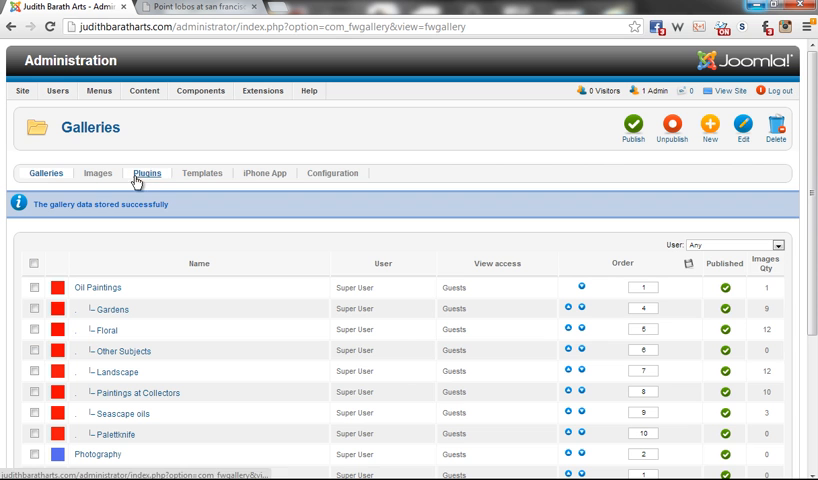
{"action": "mouse_move", "coordinate": [376, 178]}
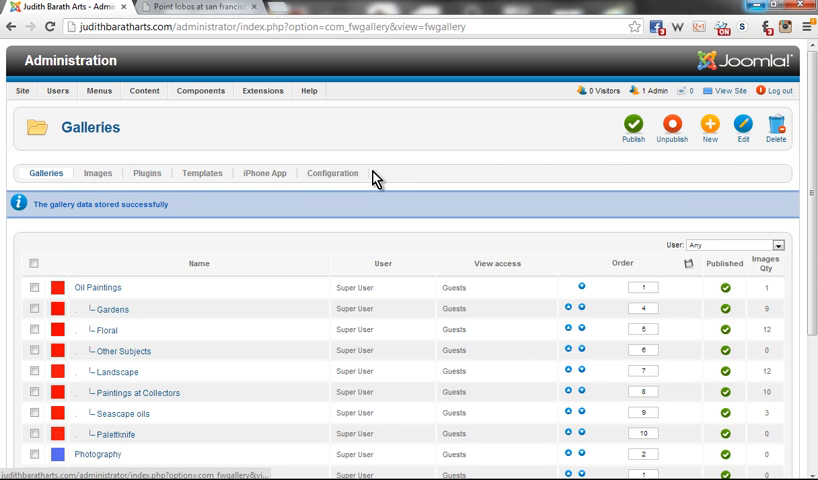
- Go through Images to the Plugins page and make Palettknife the batch upload's target gallery
{"action": "left_click", "coordinate": [96, 172]}
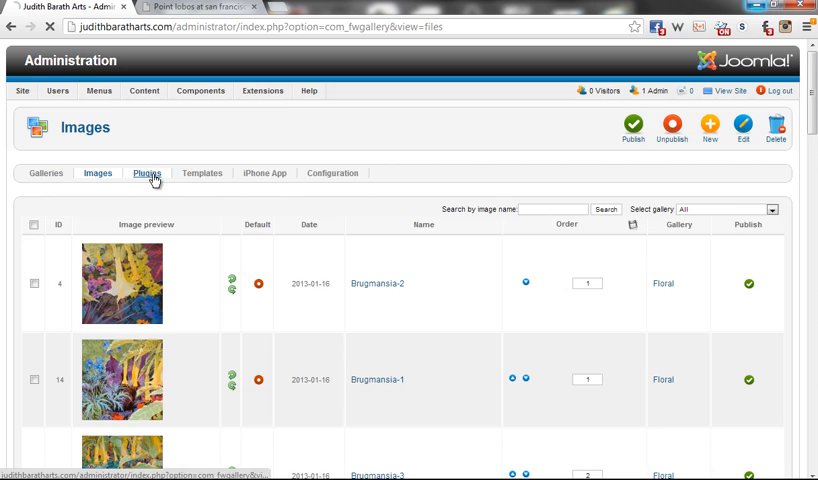
{"action": "left_click", "coordinate": [146, 172]}
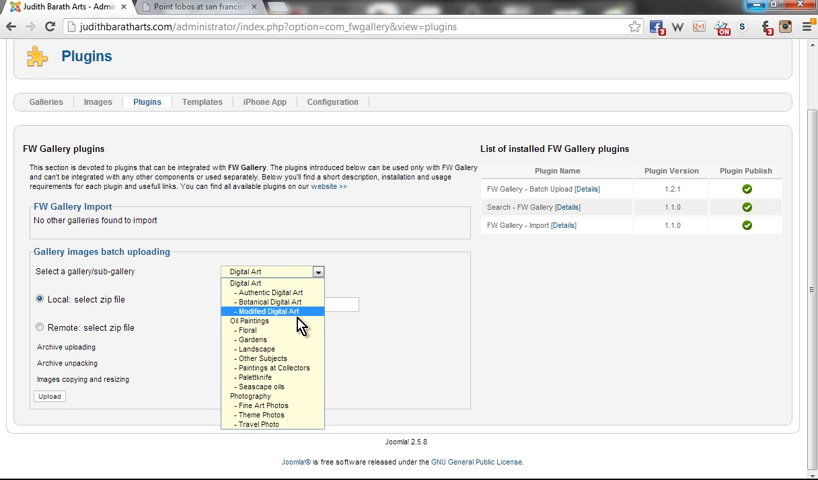
{"action": "mouse_move", "coordinate": [276, 378]}
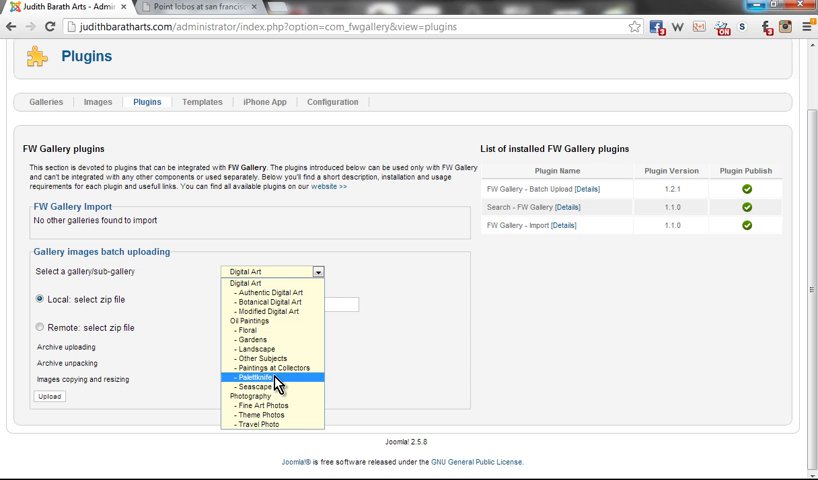
{"action": "left_click", "coordinate": [276, 378]}
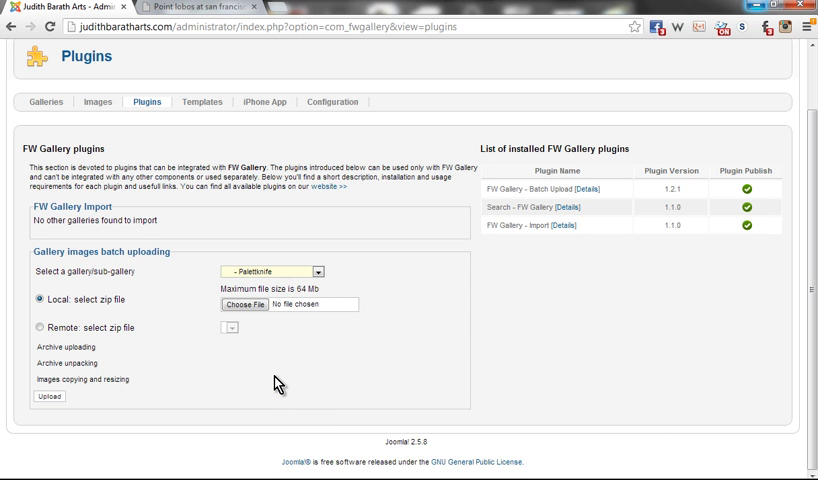
{"action": "mouse_move", "coordinate": [116, 304]}
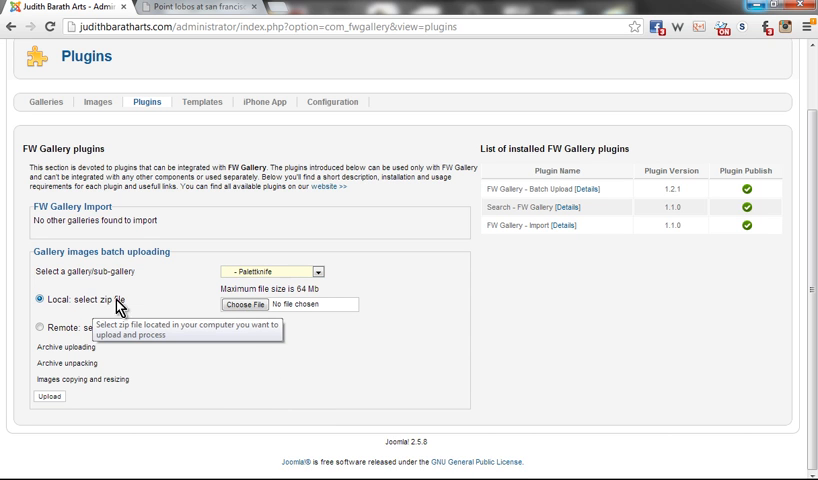
{"action": "mouse_move", "coordinate": [238, 308]}
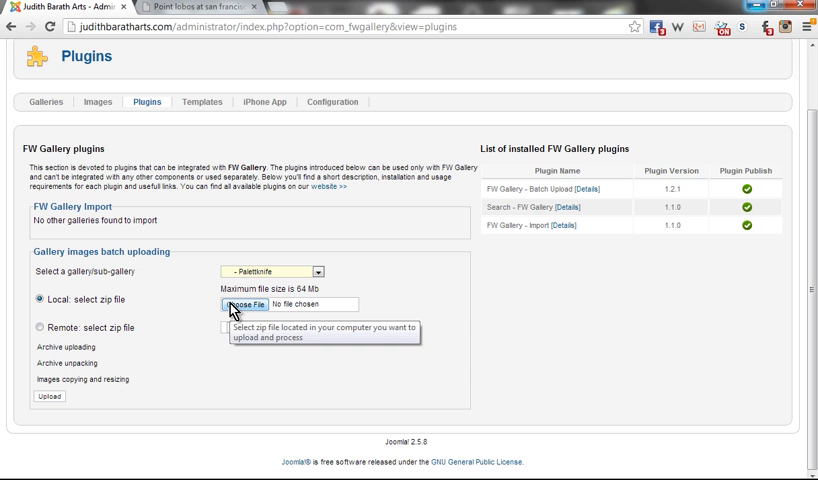
{"action": "mouse_move", "coordinate": [414, 300]}
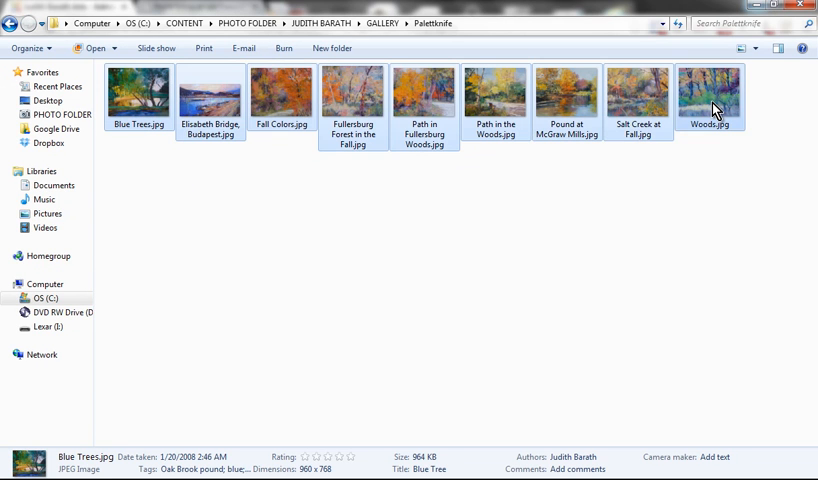
- Send the selected Palettknife paintings to a compressed (zipped) folder via the context menu
{"action": "right_click", "coordinate": [712, 96]}
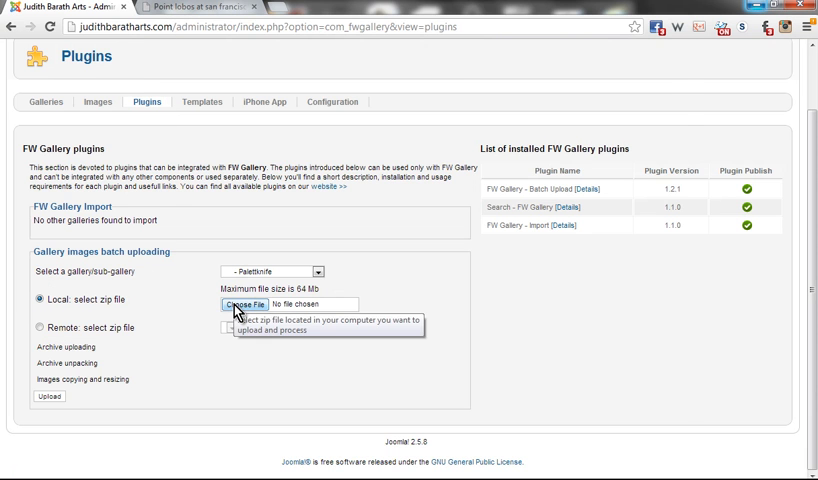
- Choose the 1.zip archive from the Paletteknife folder as the file to upload
{"action": "left_click", "coordinate": [244, 304]}
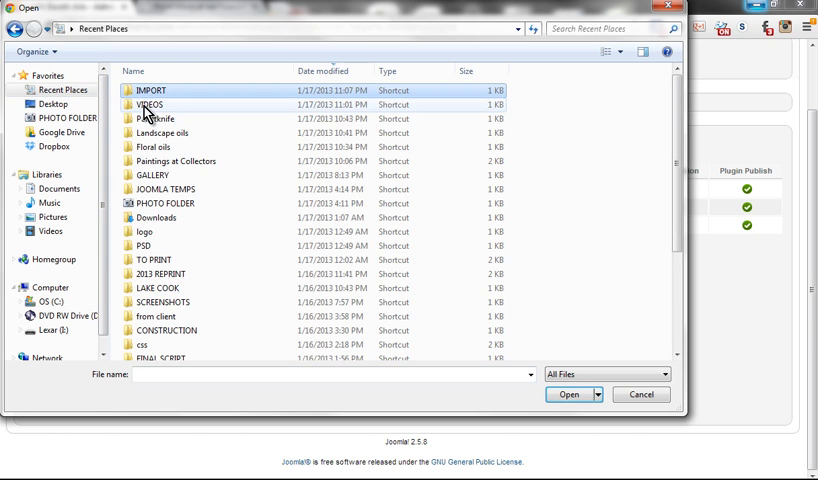
{"action": "double_click", "coordinate": [154, 118]}
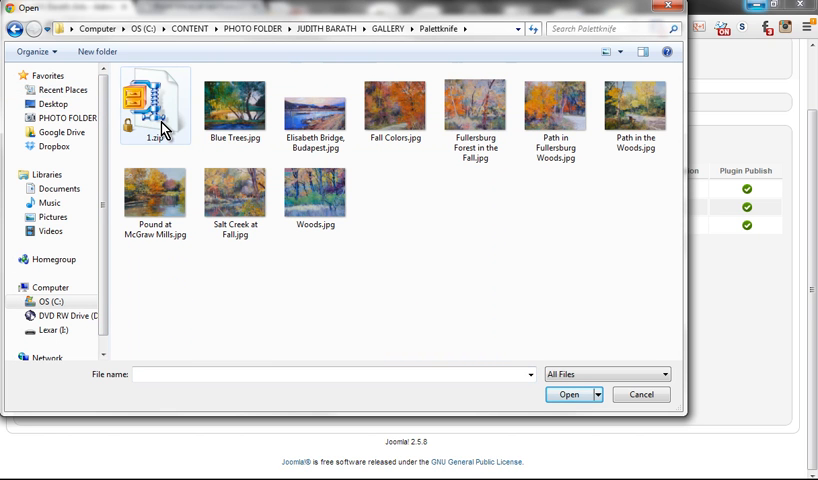
{"action": "left_click", "coordinate": [156, 104]}
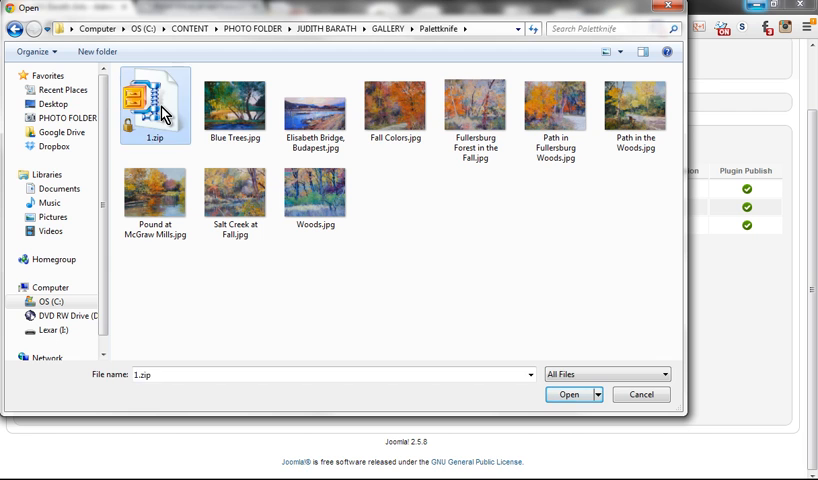
{"action": "left_click", "coordinate": [568, 394]}
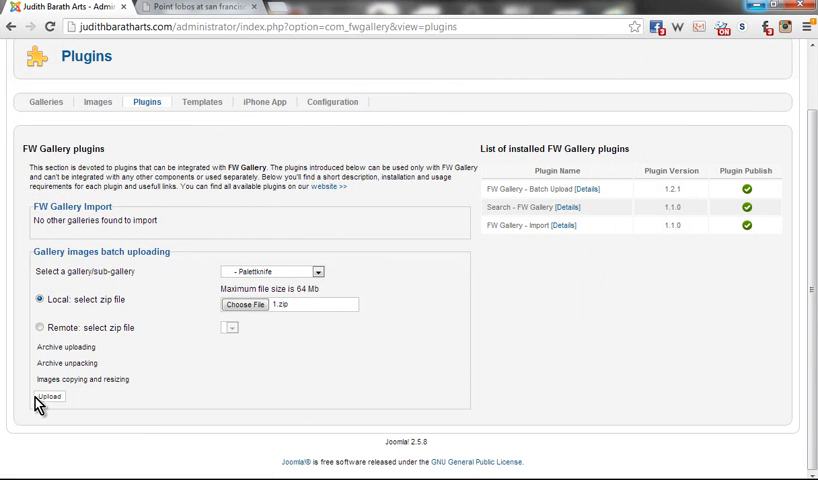
- Upload and confirm the import into Palettknife (9 images, 0 errors), then head to the Images list
{"action": "left_click", "coordinate": [48, 396]}
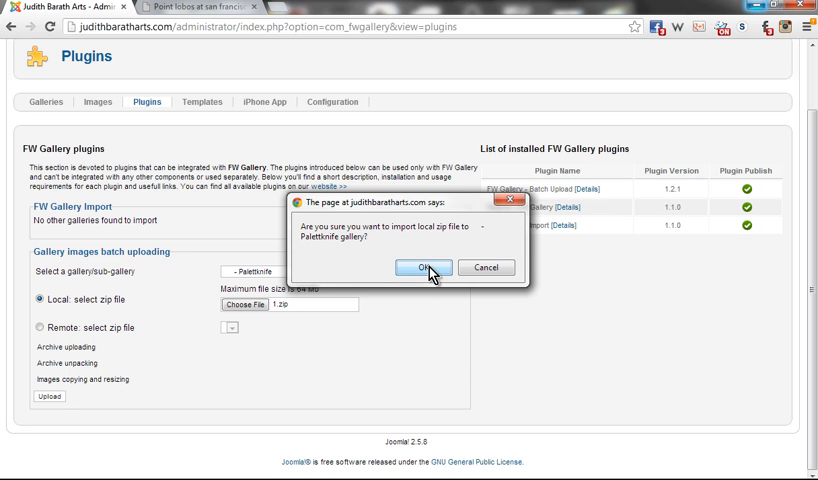
{"action": "left_click", "coordinate": [424, 268]}
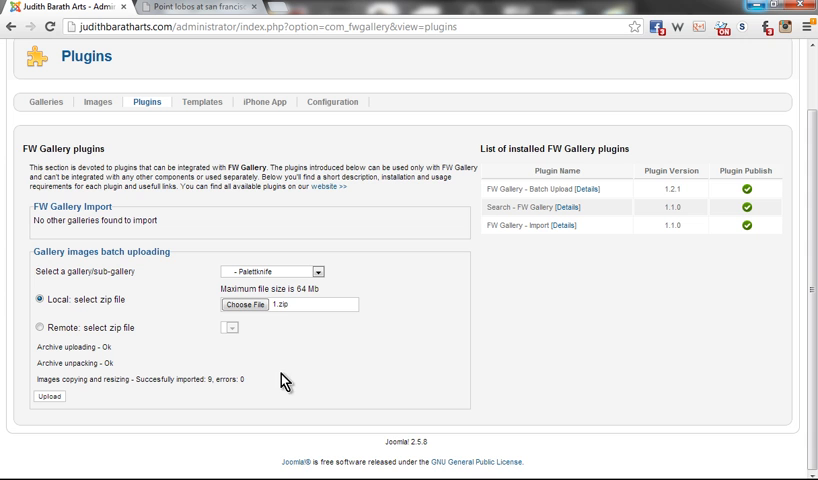
{"action": "left_click", "coordinate": [96, 100]}
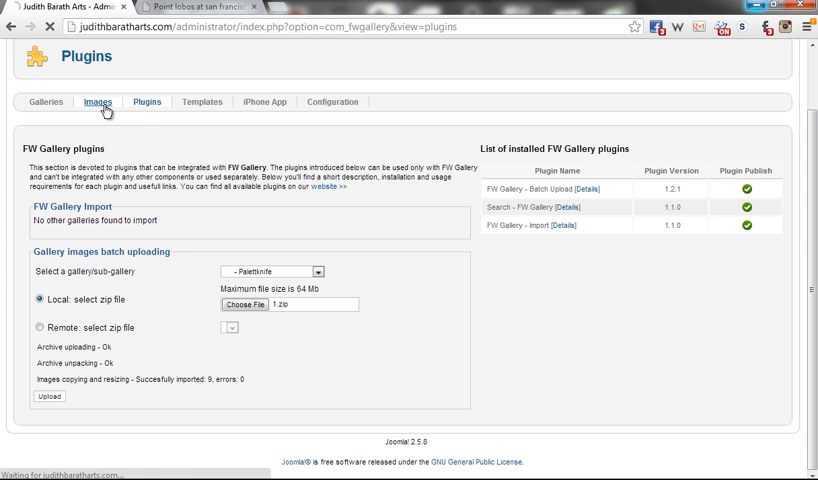
- Filter the Images list to the Palettknife gallery and review the imported paintings
{"action": "left_click", "coordinate": [98, 100]}
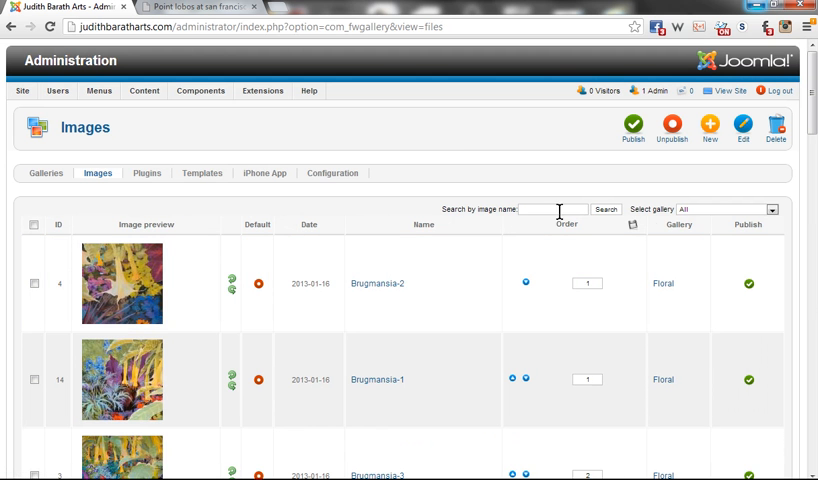
{"action": "scroll", "scroll_direction": "down", "scroll_amount": 3}
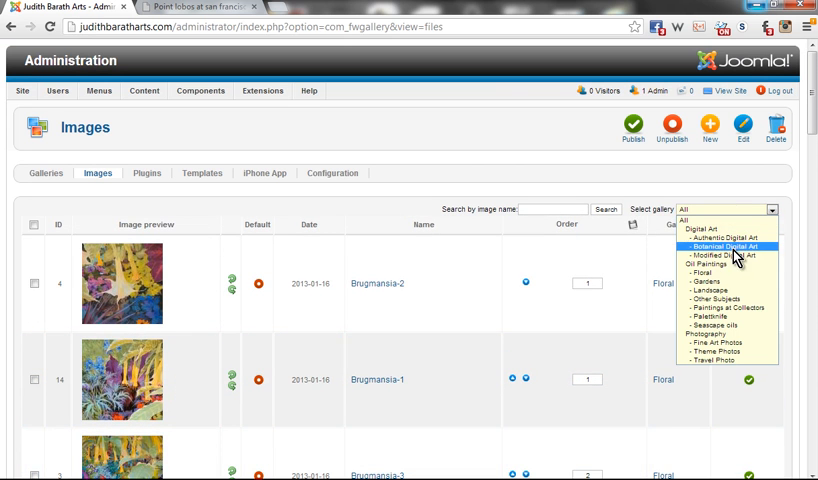
{"action": "mouse_move", "coordinate": [728, 320]}
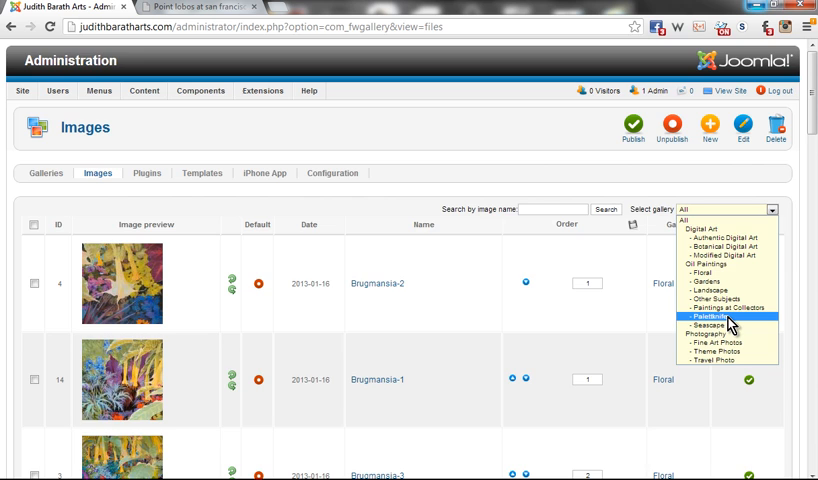
{"action": "left_click", "coordinate": [708, 316]}
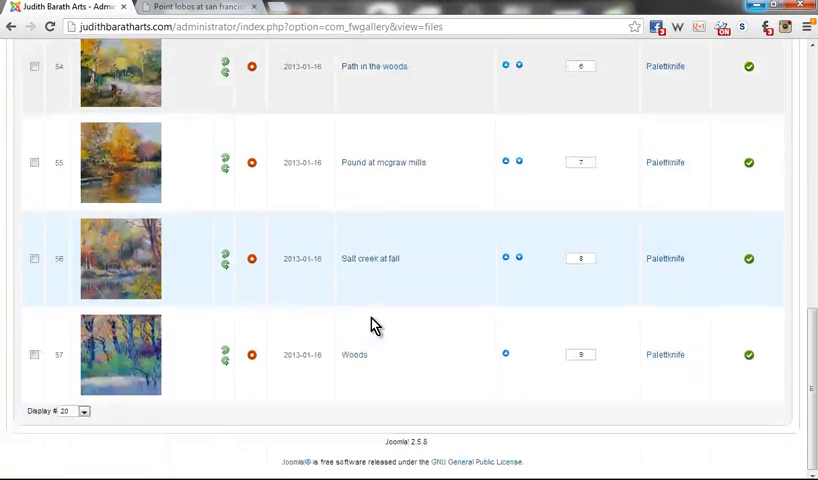
{"action": "scroll", "scroll_direction": "up", "scroll_amount": 3}
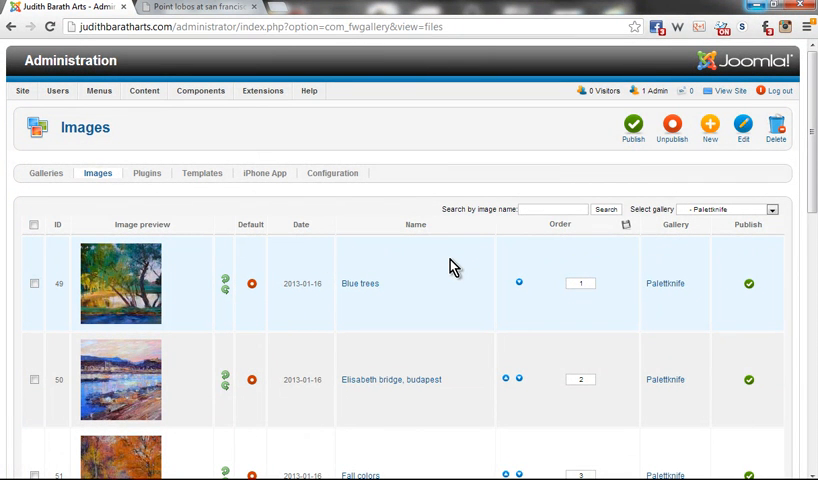
{"action": "mouse_move", "coordinate": [442, 268]}
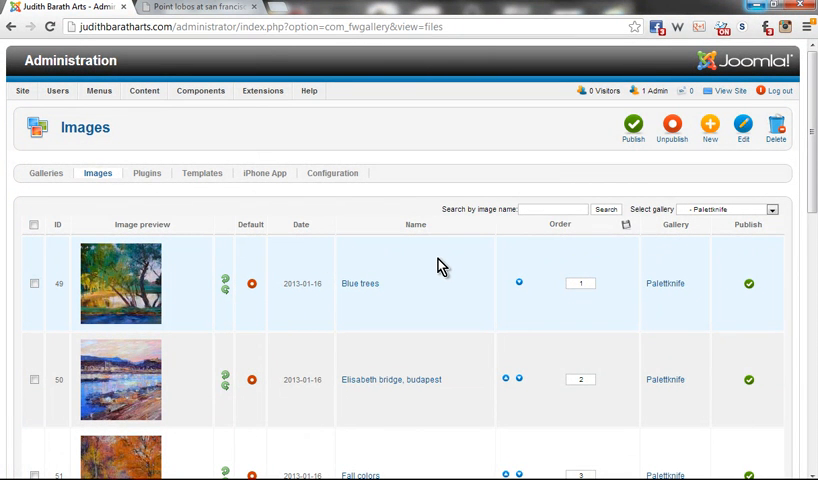
- Go to Menus > Main Menu and start a new menu item
{"action": "left_click", "coordinate": [100, 90]}
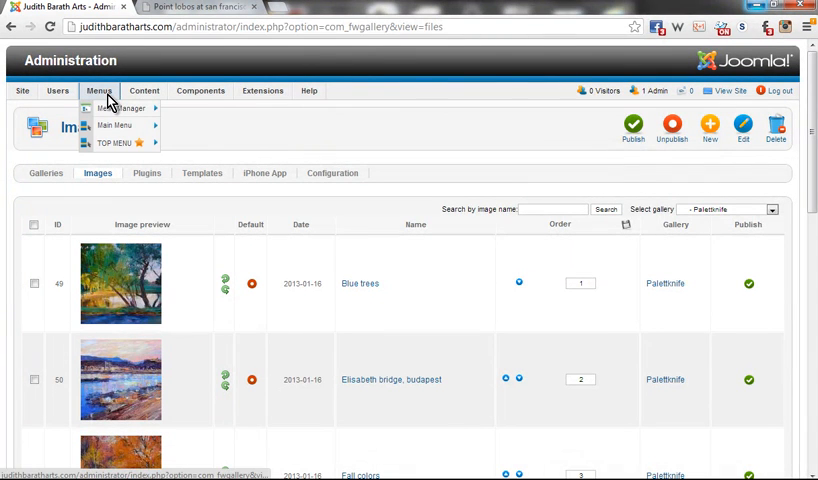
{"action": "mouse_move", "coordinate": [120, 108]}
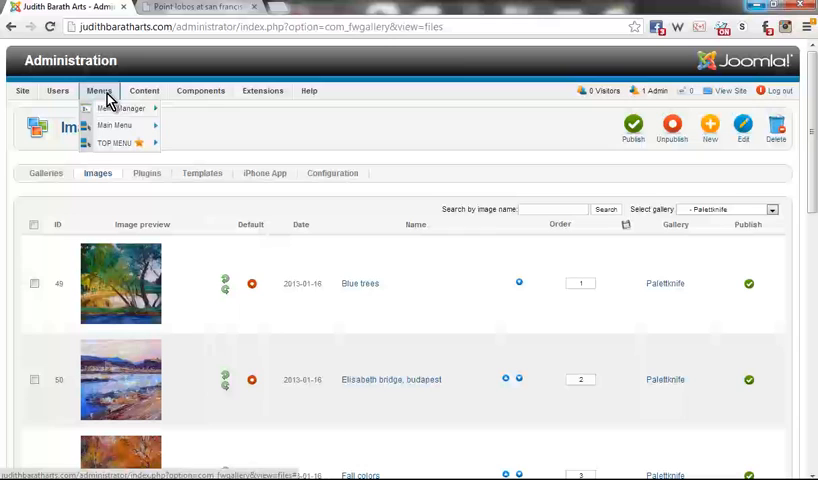
{"action": "mouse_move", "coordinate": [112, 124]}
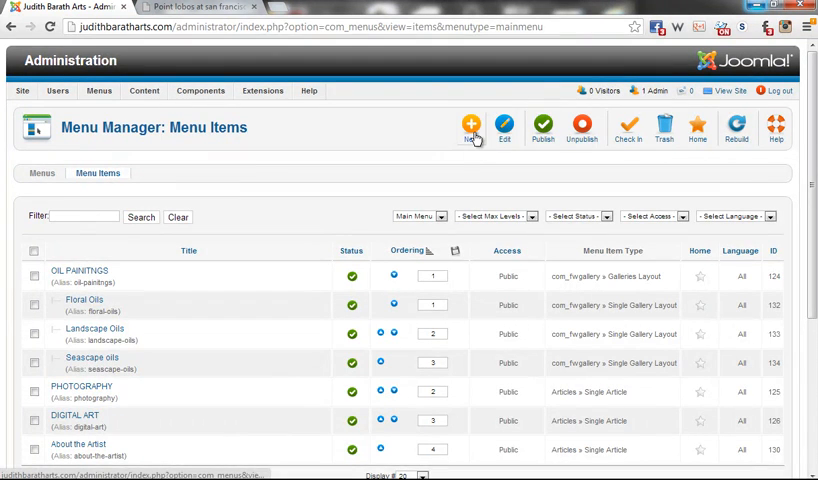
{"action": "left_click", "coordinate": [468, 128]}
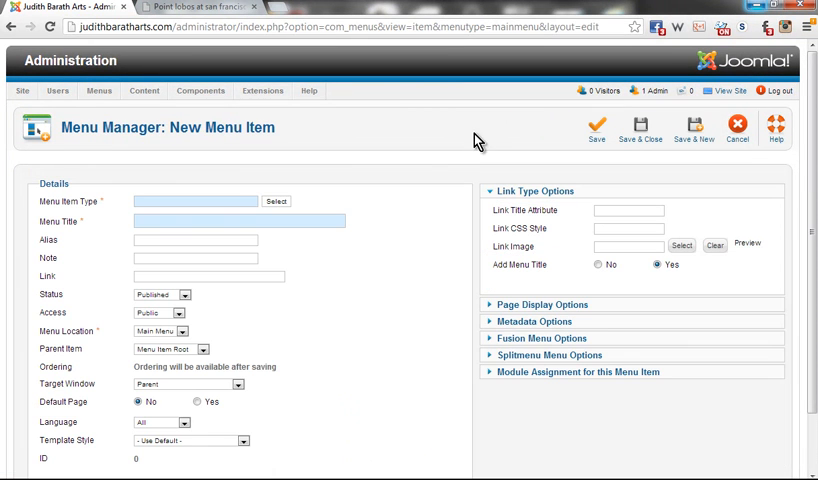
{"action": "mouse_move", "coordinate": [84, 204]}
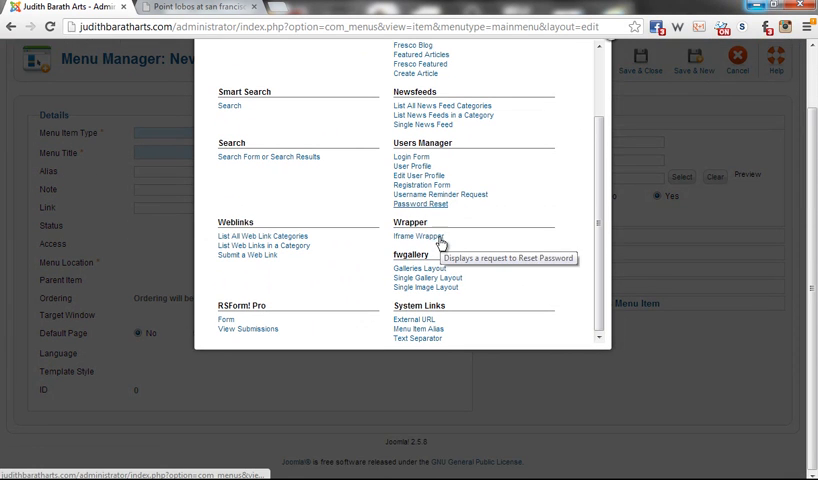
{"action": "mouse_move", "coordinate": [504, 276]}
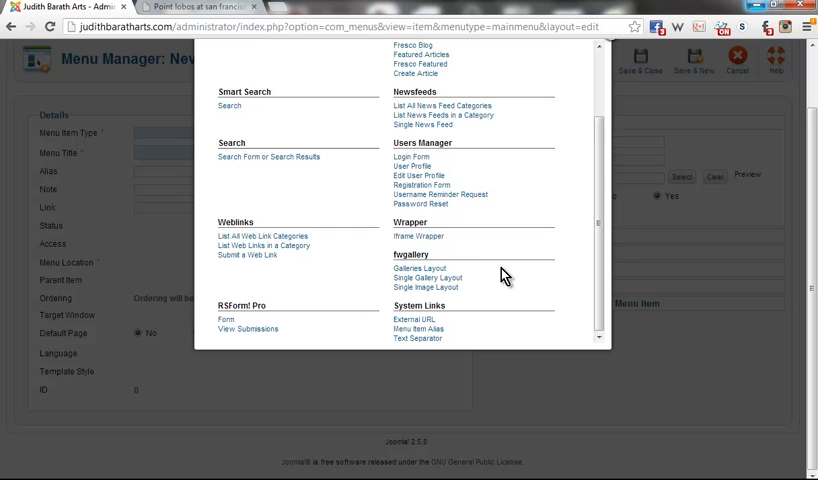
{"action": "mouse_move", "coordinate": [418, 278]}
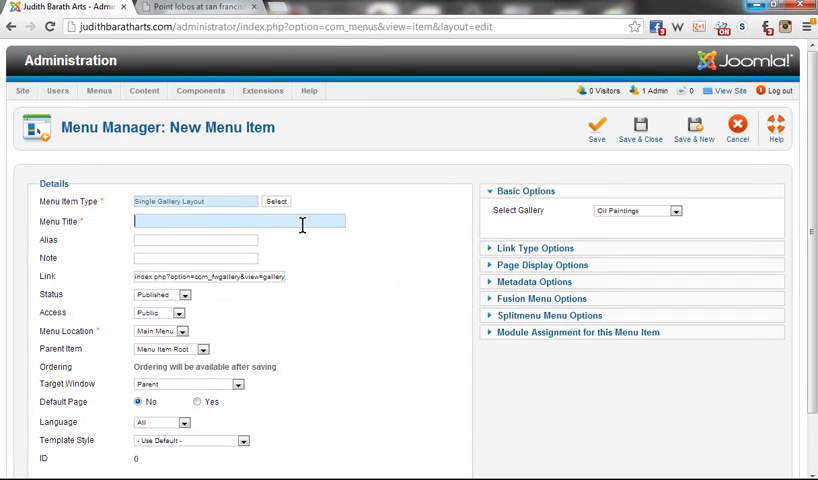
- Title the item 'Palettknife', link it to the Palettknife gallery and nest it under OIL PAINTINGS
{"action": "type", "text": "Palettknife"}
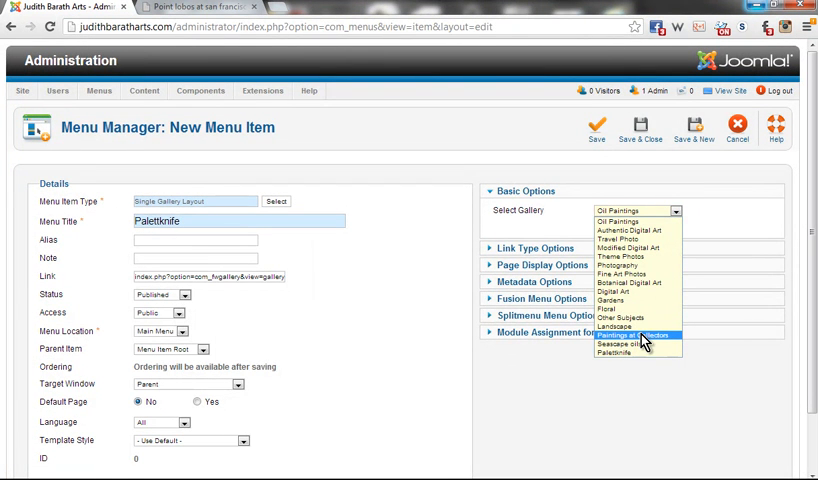
{"action": "left_click", "coordinate": [614, 352]}
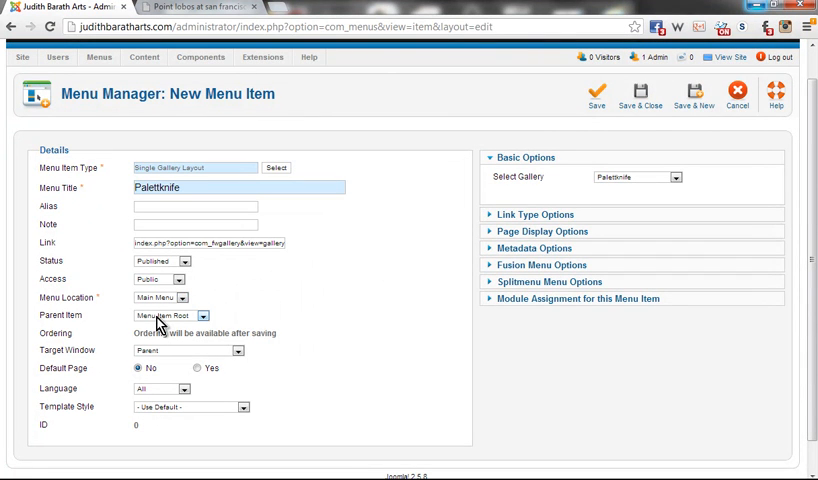
{"action": "left_click", "coordinate": [176, 316]}
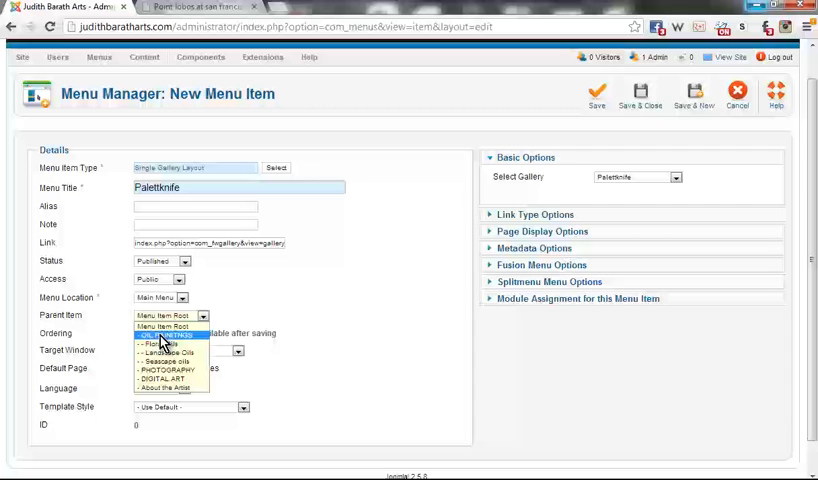
{"action": "left_click", "coordinate": [160, 332]}
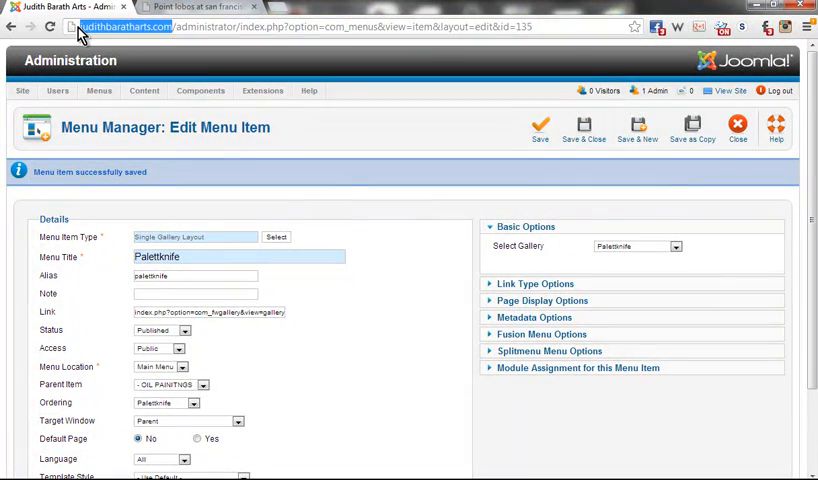
- Switch to the public site tab and enter the username and password on the maintenance login
{"action": "left_click", "coordinate": [196, 8]}
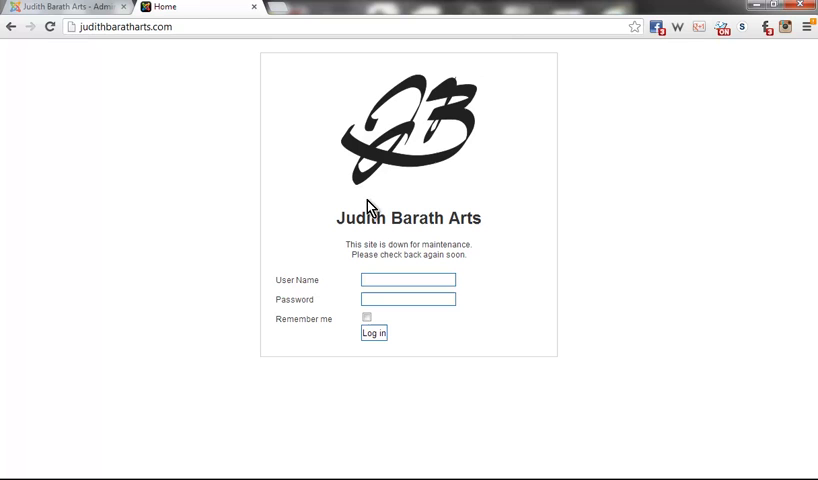
{"action": "type", "text": "manager"}
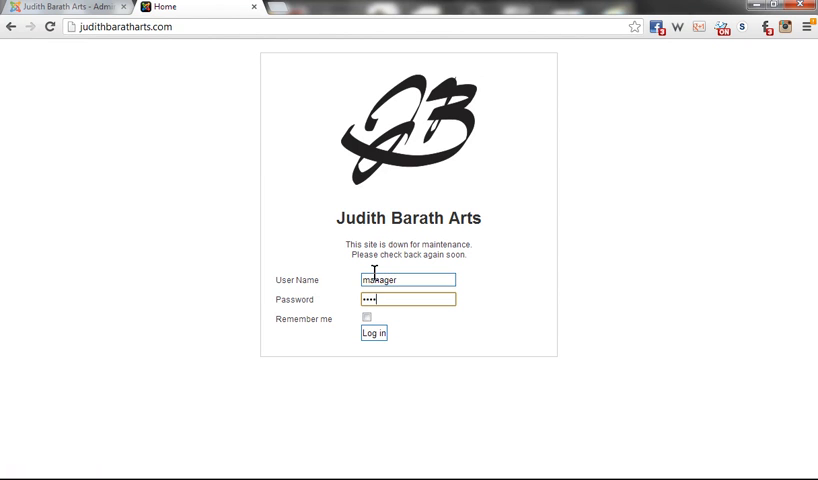
{"action": "type", "text": "•"}
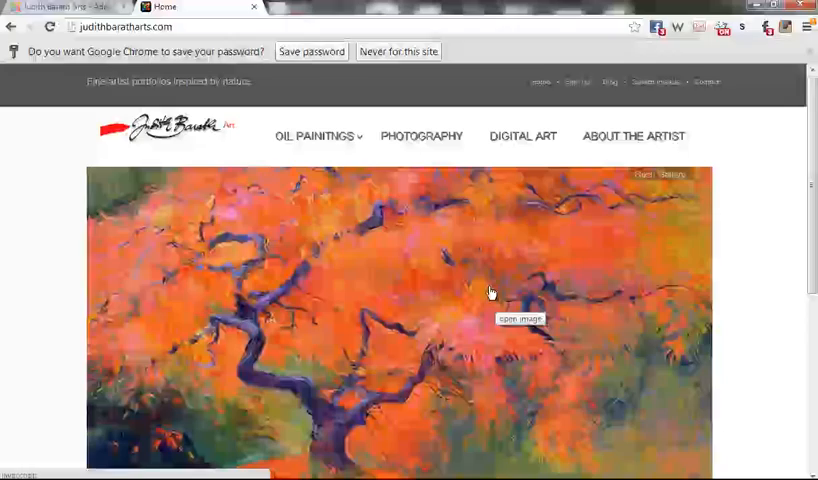
- Browse the Palettknife gallery from the Oil Paintings menu and view the 'Salt creek at fall' painting
{"action": "left_click", "coordinate": [314, 136]}
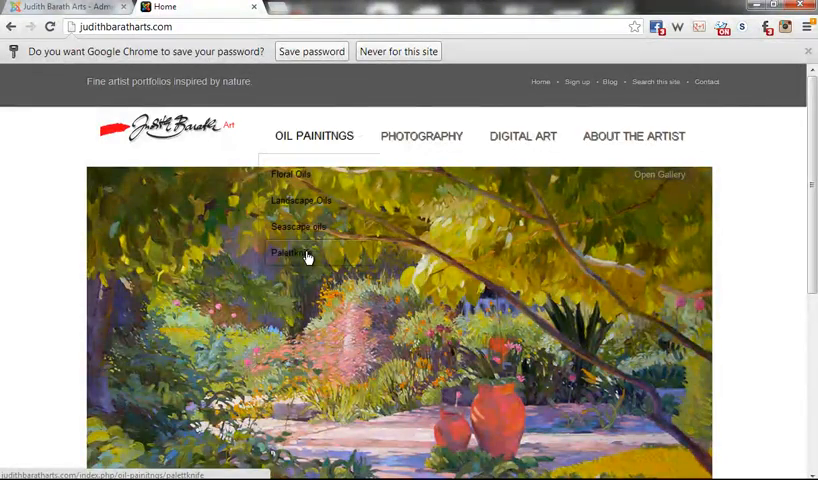
{"action": "left_click", "coordinate": [300, 252]}
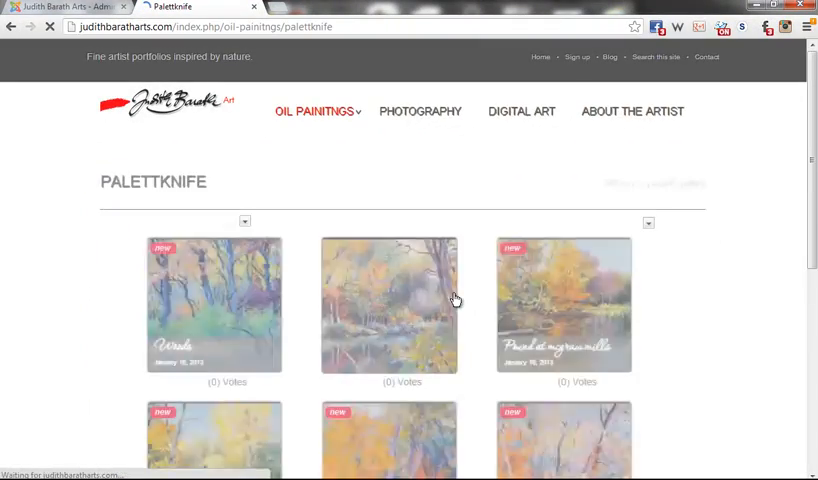
{"action": "scroll", "scroll_direction": "down", "scroll_amount": 3}
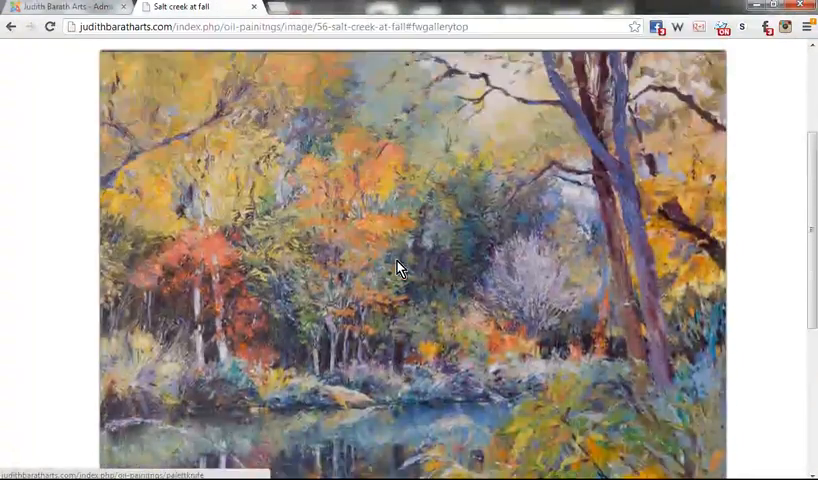
{"action": "scroll", "scroll_direction": "down", "scroll_amount": 3}
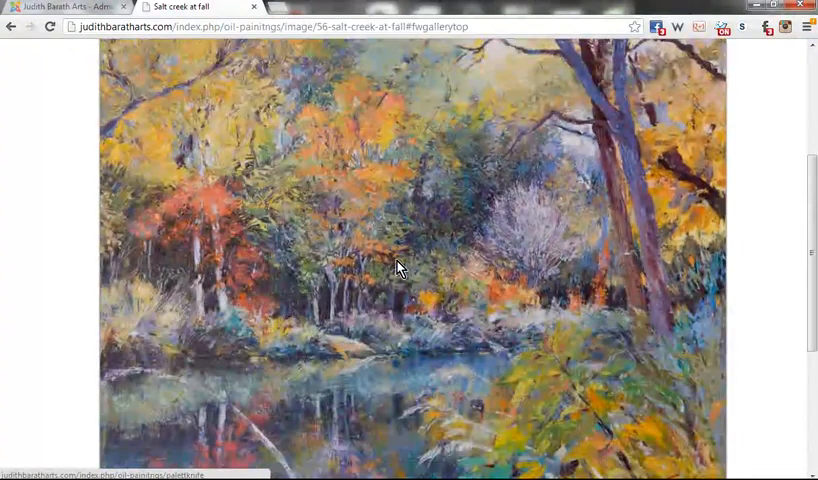